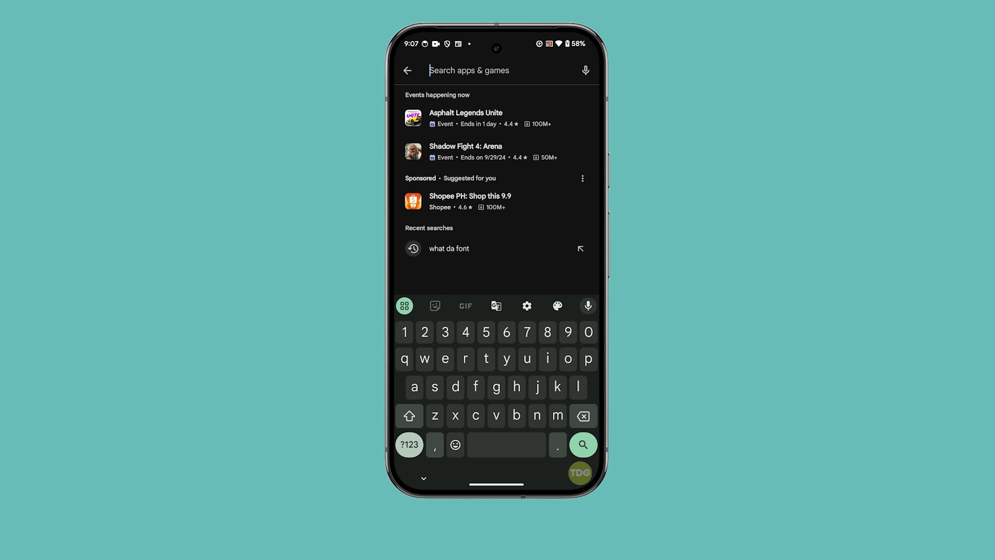
Search Google Play for 'call of duty' from the 'cal' suggestion and scroll the results
{"action": "type", "text": "cal"}
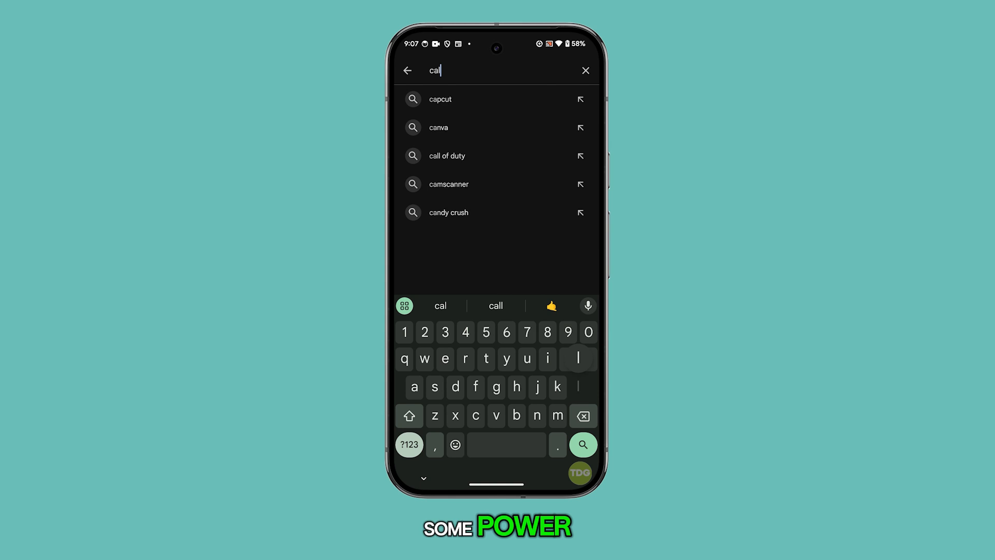
{"action": "left_click", "coordinate": [447, 156]}
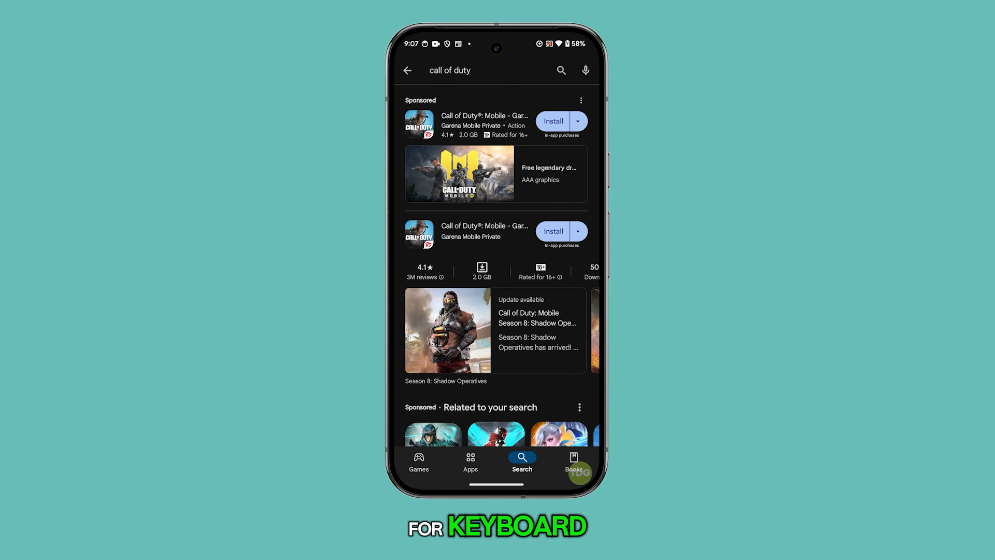
{"action": "scroll", "scroll_direction": "down", "scroll_amount": 3}
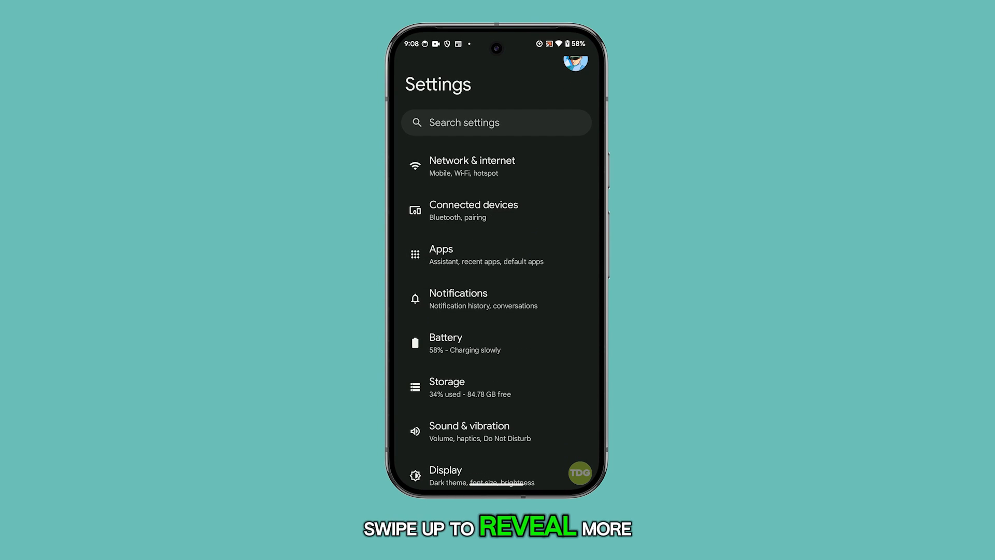
Open the System page in Settings on the way to the on-screen keyboards
{"action": "scroll", "scroll_direction": "up", "scroll_amount": 3}
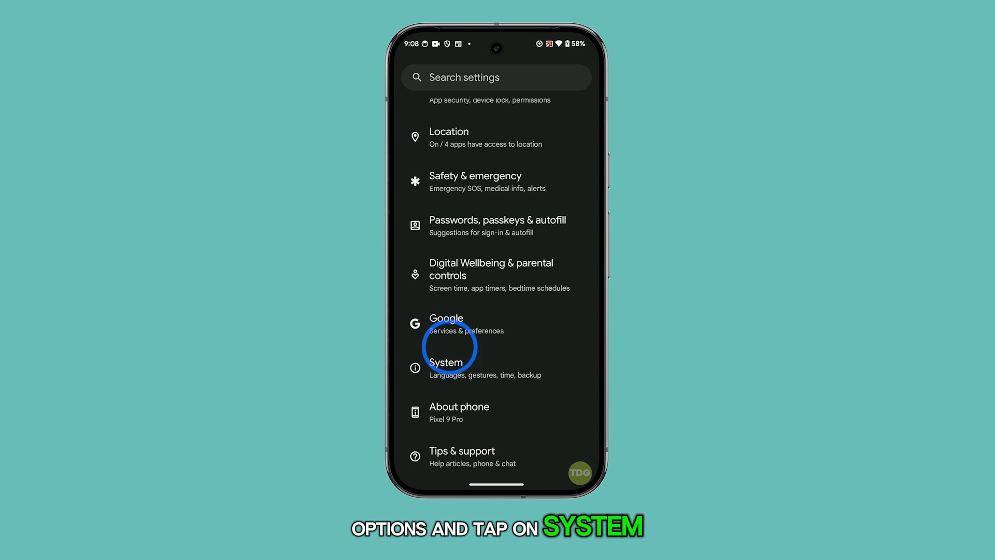
{"action": "left_click", "coordinate": [447, 362]}
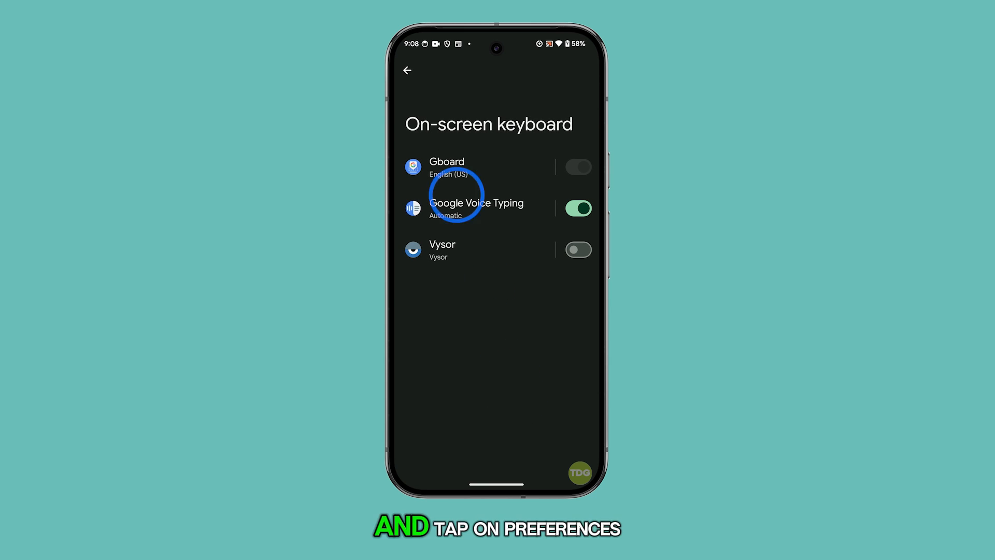
In Gboard Preferences, switch Sound on keypress off and open Haptic feedback on keypress
{"action": "left_click", "coordinate": [447, 167]}
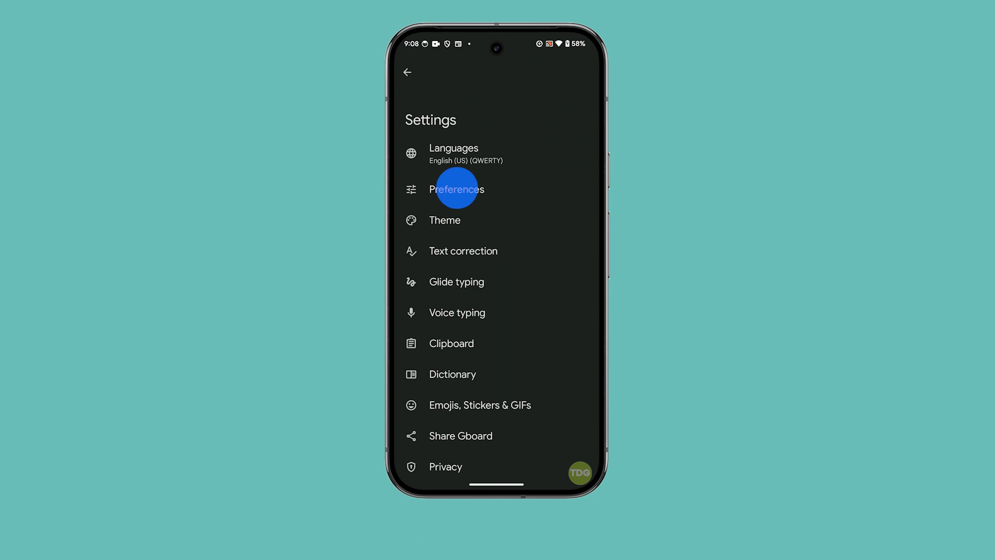
{"action": "left_click", "coordinate": [456, 189]}
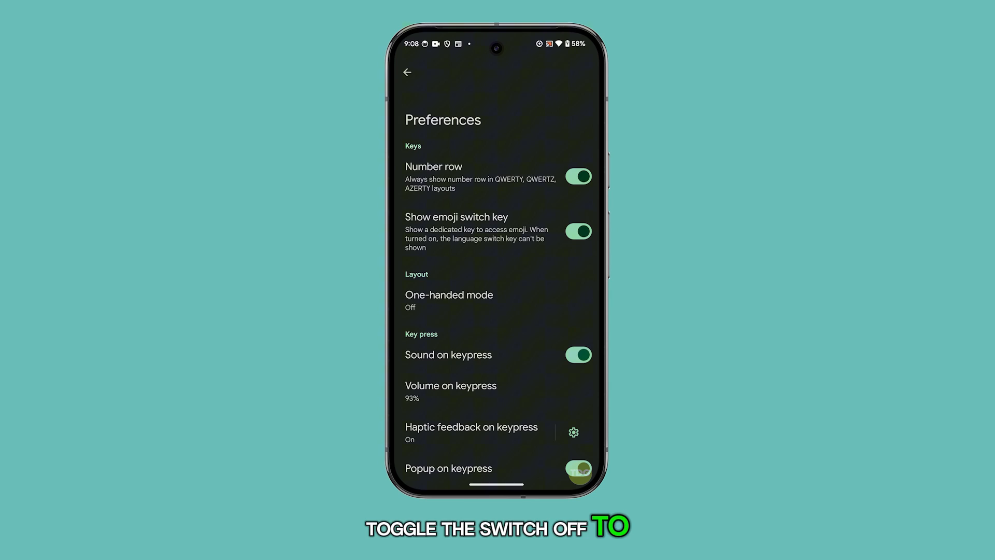
{"action": "left_click", "coordinate": [577, 354]}
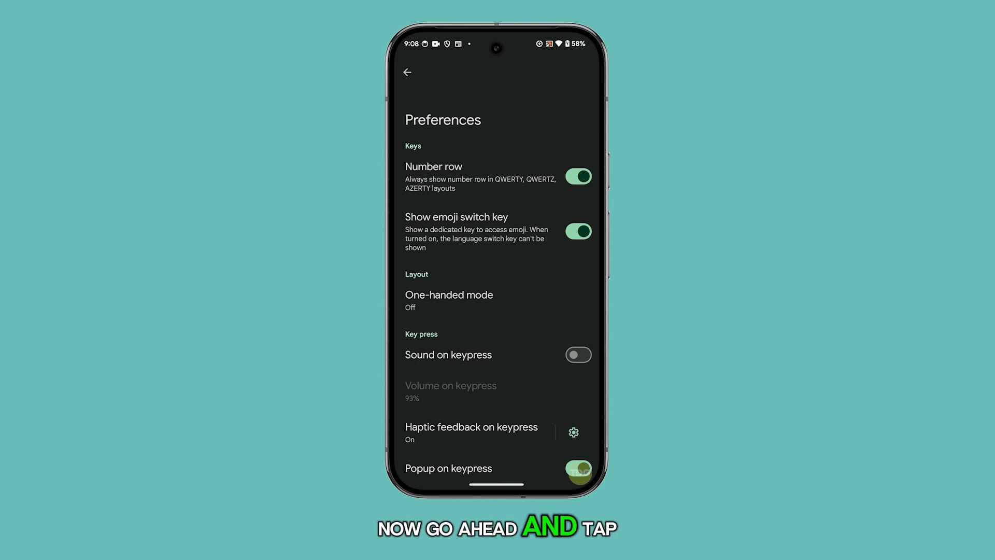
{"action": "left_click", "coordinate": [471, 427]}
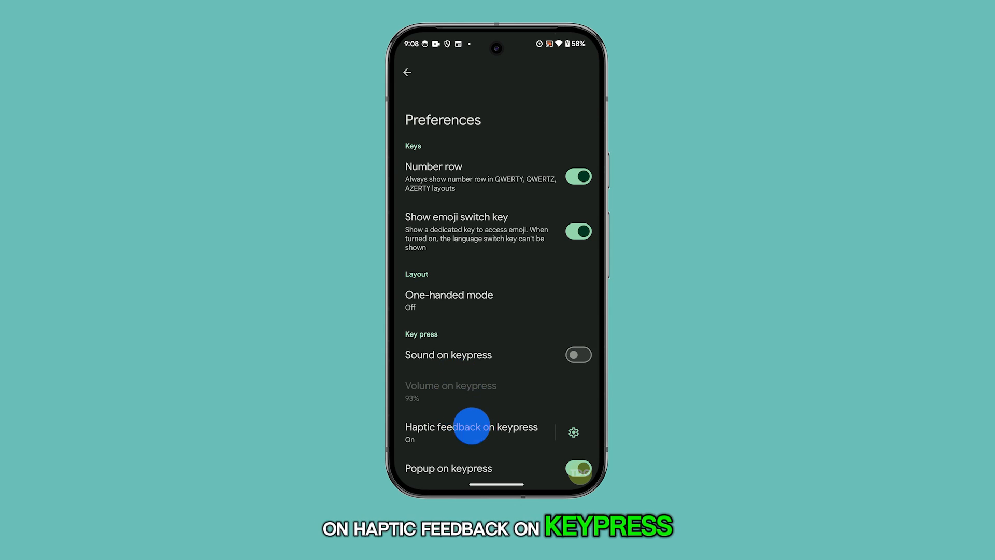
{"action": "left_click", "coordinate": [574, 432]}
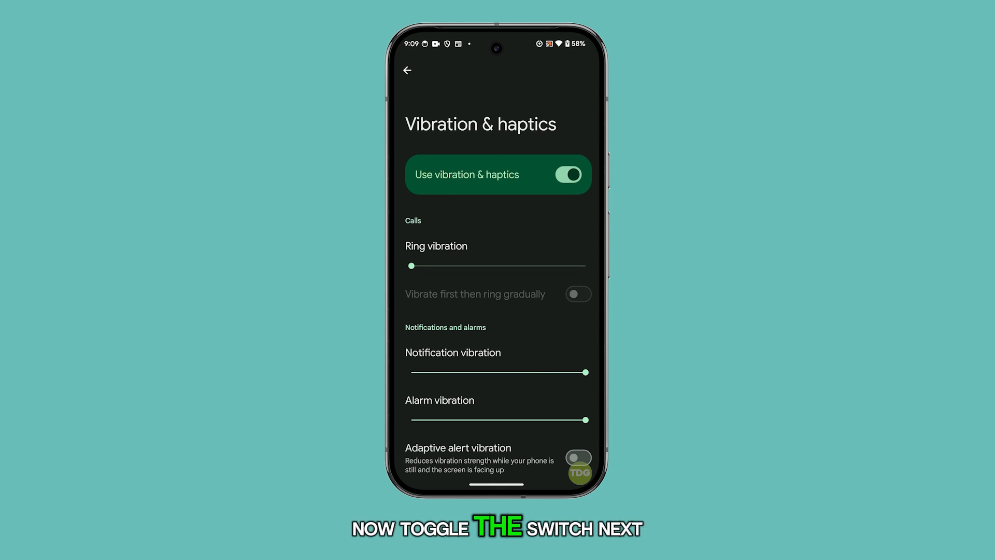
{"action": "mouse_move", "coordinate": [452, 384]}
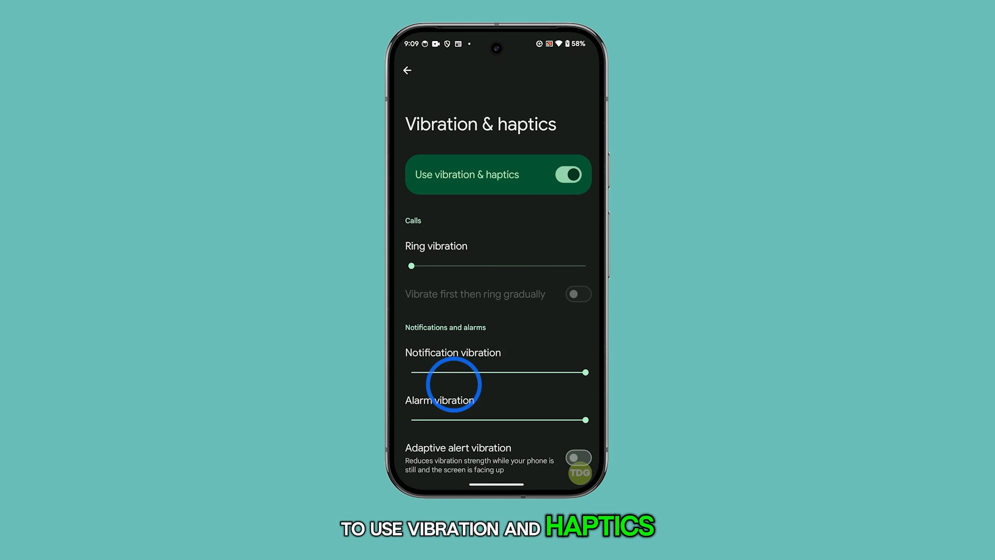
{"action": "left_click", "coordinate": [567, 174]}
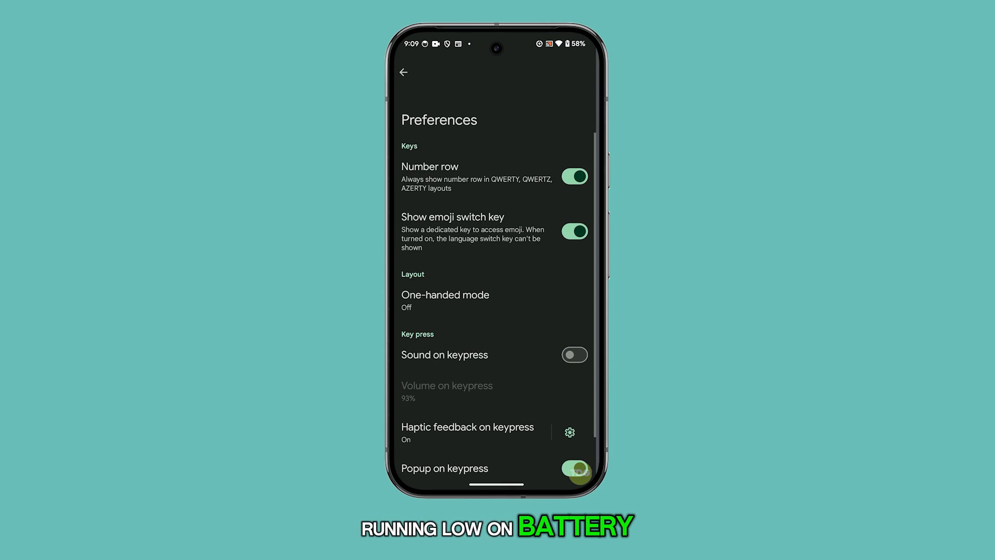
Back out of the keyboard preferences twice to reach the System settings page
{"action": "left_click", "coordinate": [406, 73]}
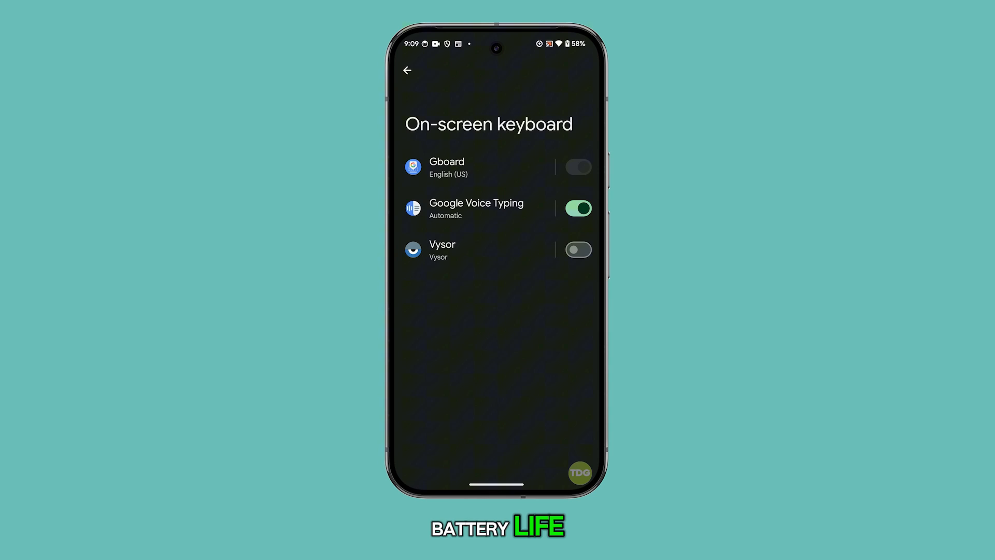
{"action": "left_click", "coordinate": [406, 69]}
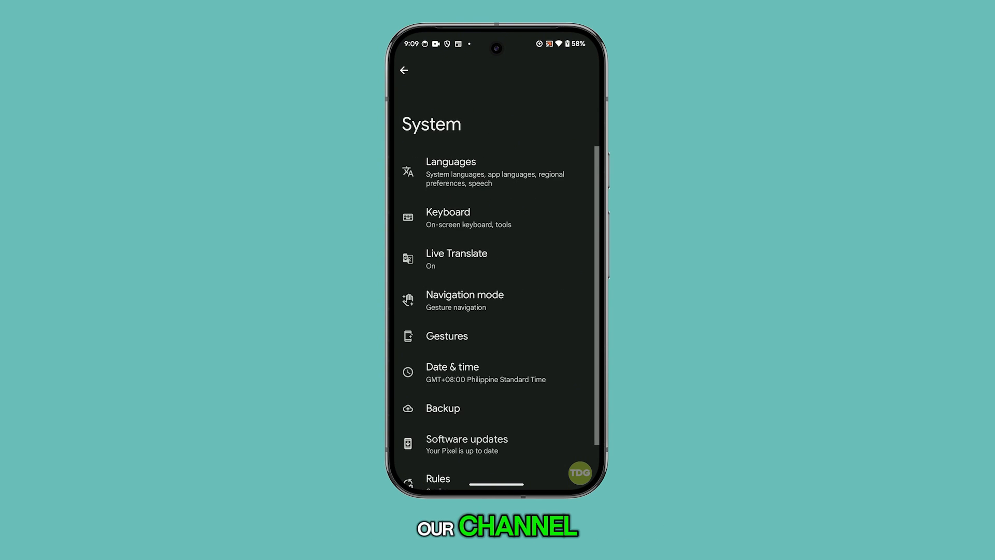